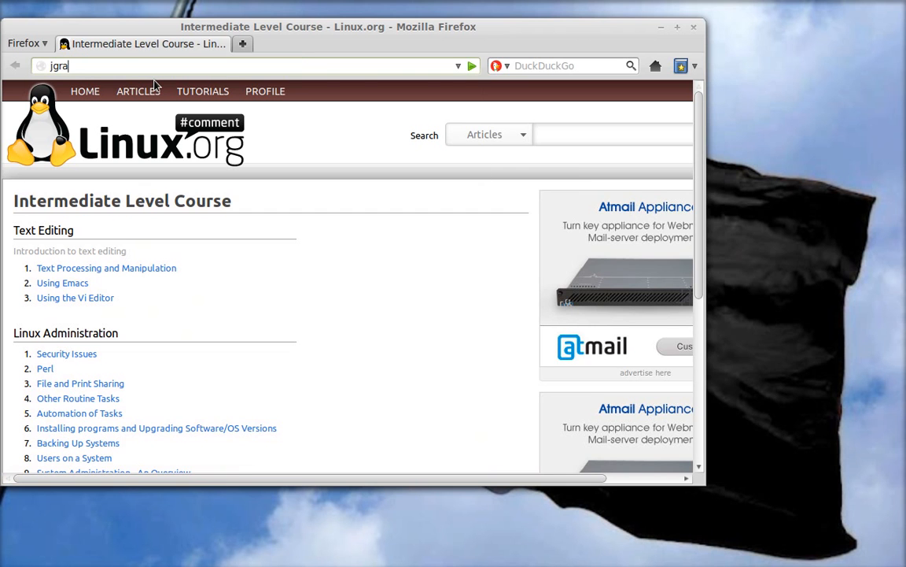
Load jgrasp.org and go to the Download jGRASP page, scrolling to the Linux packages.
key("Return")
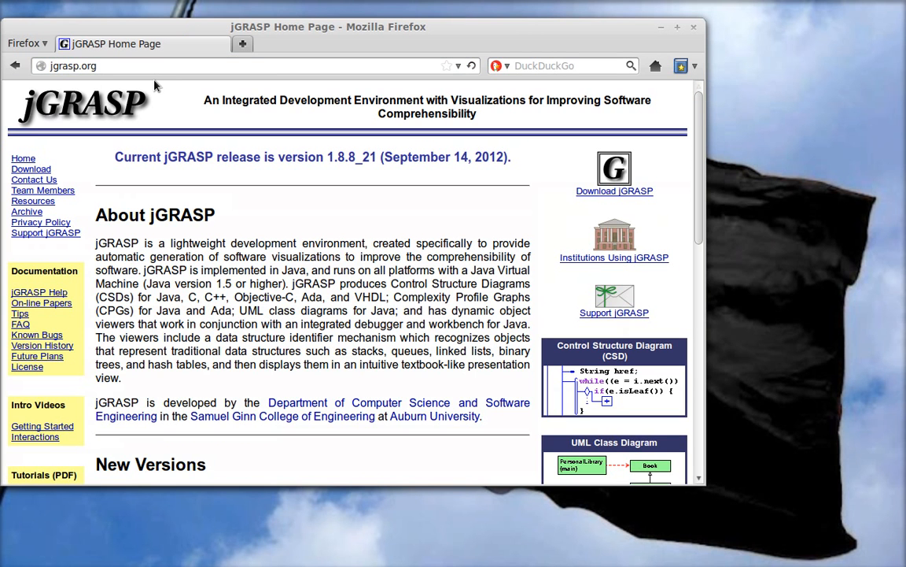
left_click(614, 191)
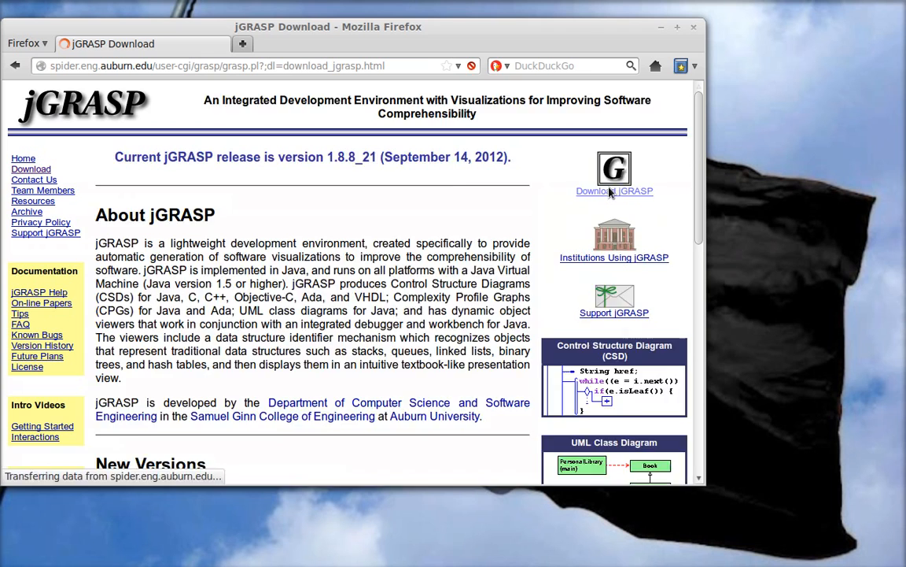
left_click(613, 190)
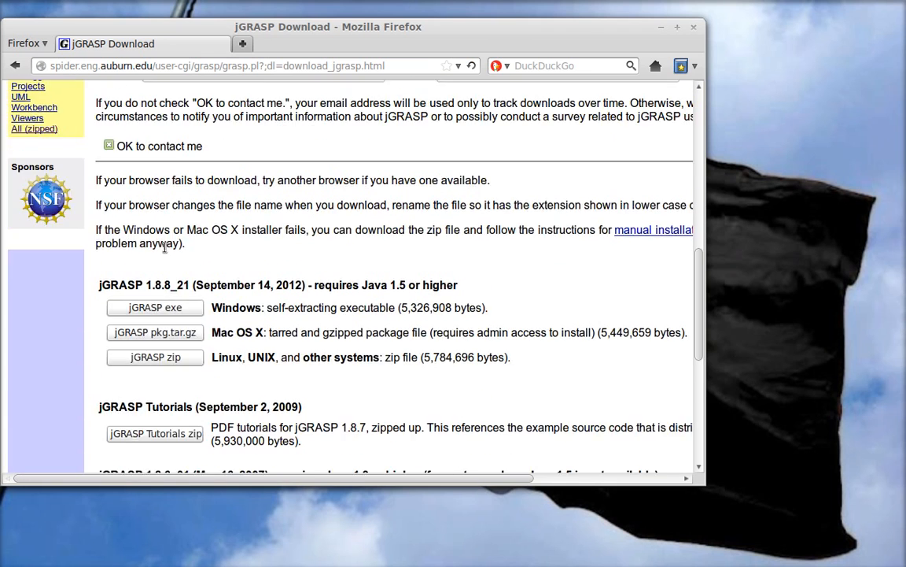
scroll("down", 3)
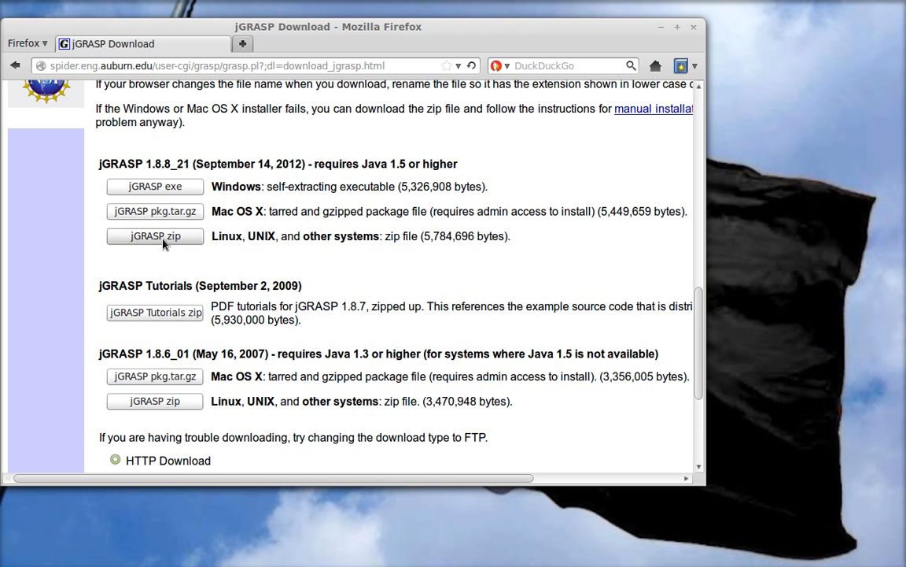
Download the jGRASP zip package for Linux, confirming Save File.
left_click(154, 236)
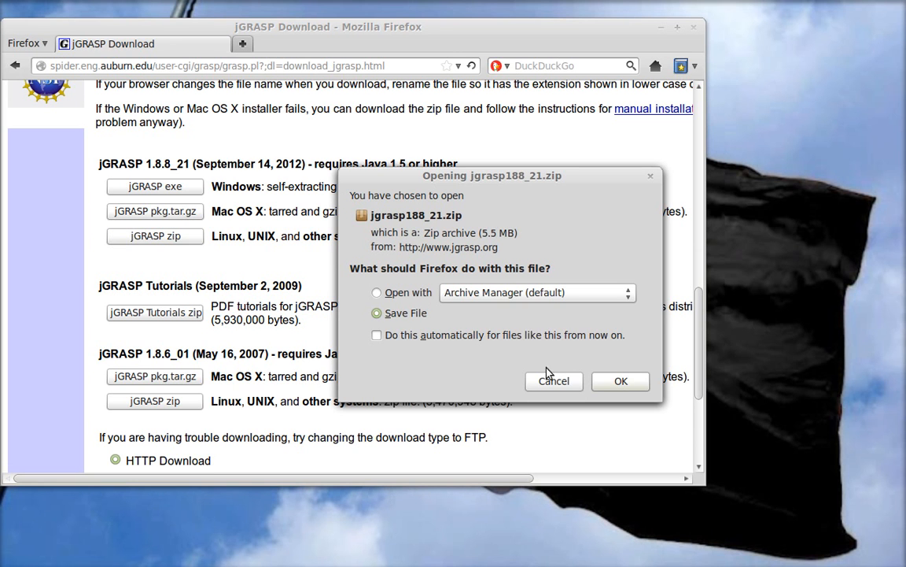
left_click(620, 380)
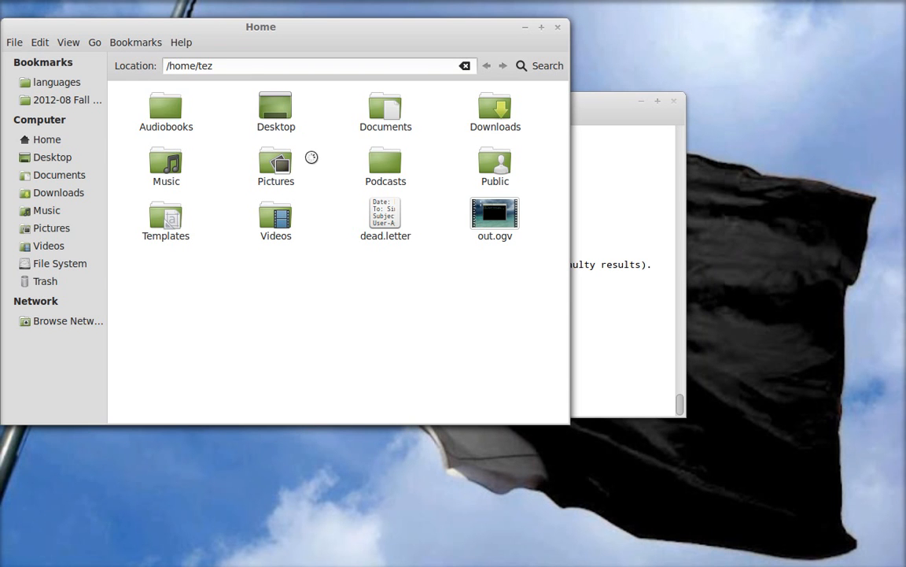
Go to Documents/languages/Java, locate jgrasp188_21.zip and enter the extracted jgrasp folder.
left_click(57, 82)
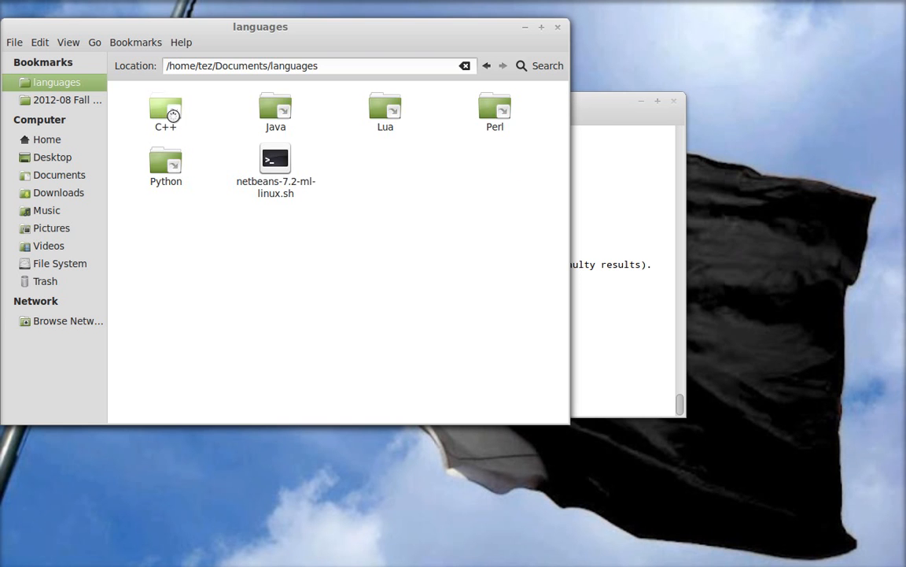
double_click(275, 107)
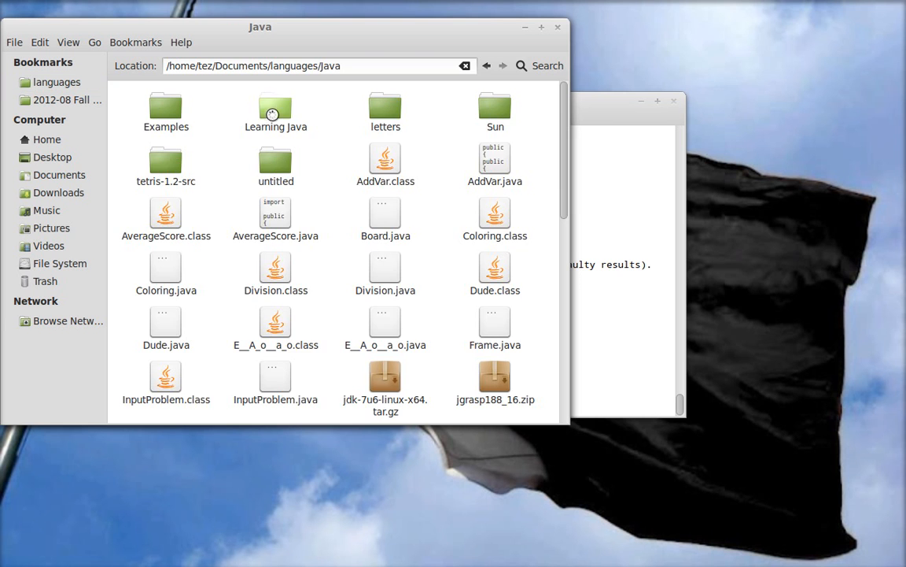
scroll("down", 3)
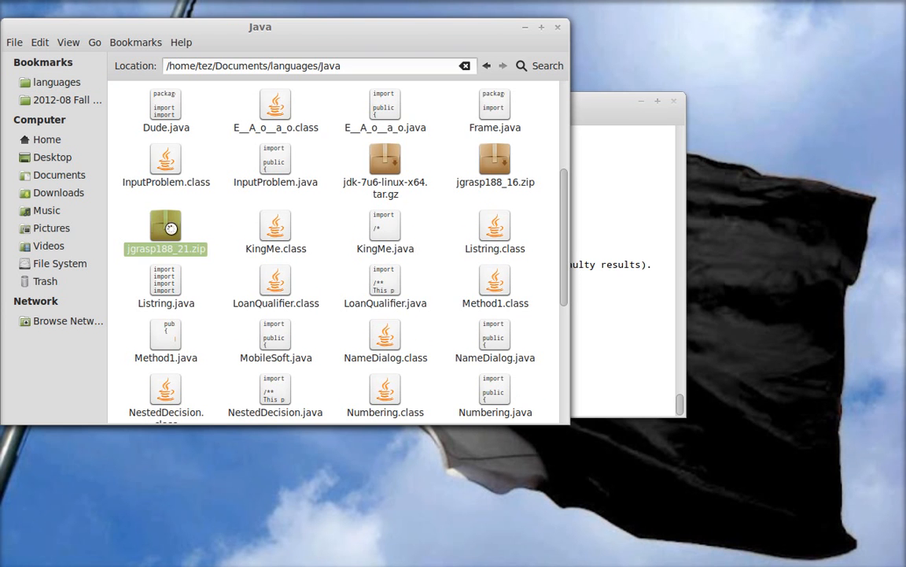
left_click(164, 226)
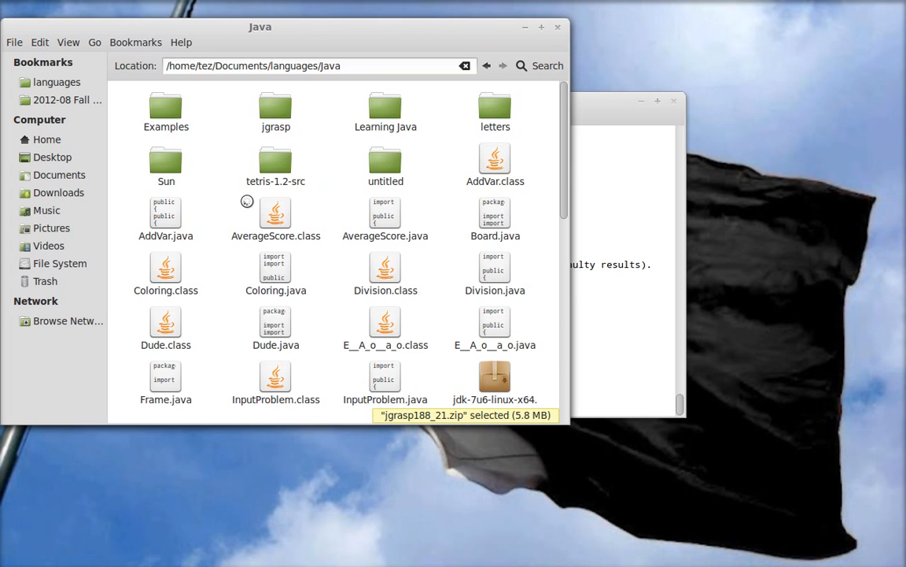
double_click(276, 102)
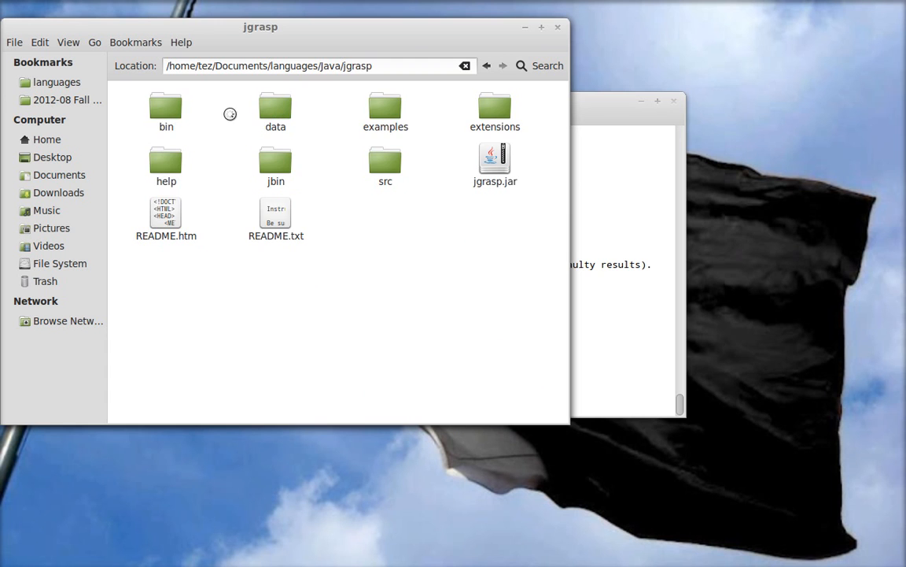
In bin, confirm the jgrasp script's Permissions allow executing it as a program.
double_click(165, 107)
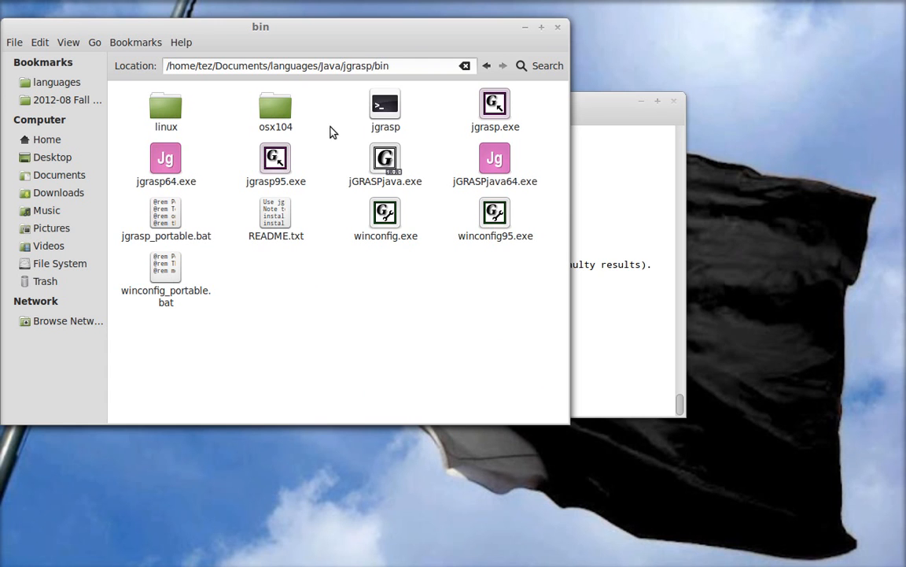
left_click(384, 107)
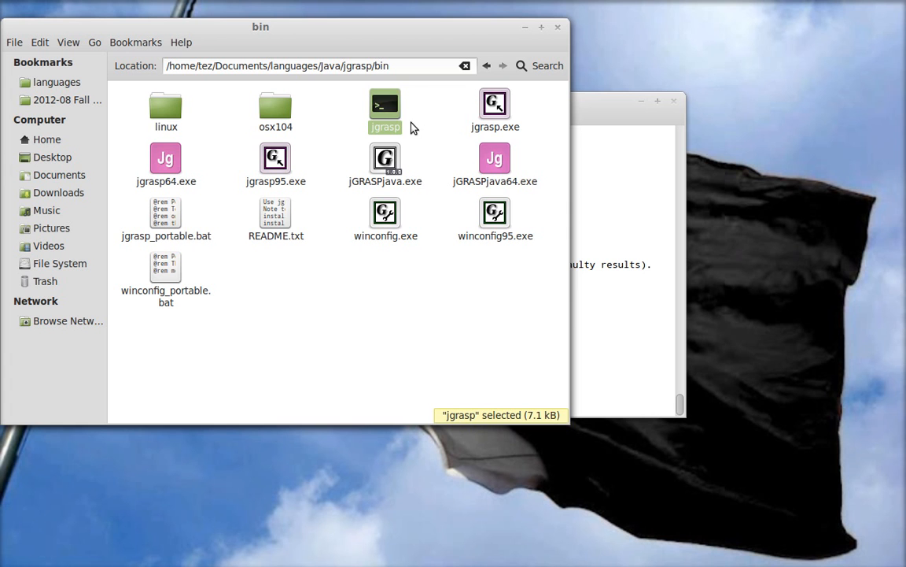
right_click(384, 104)
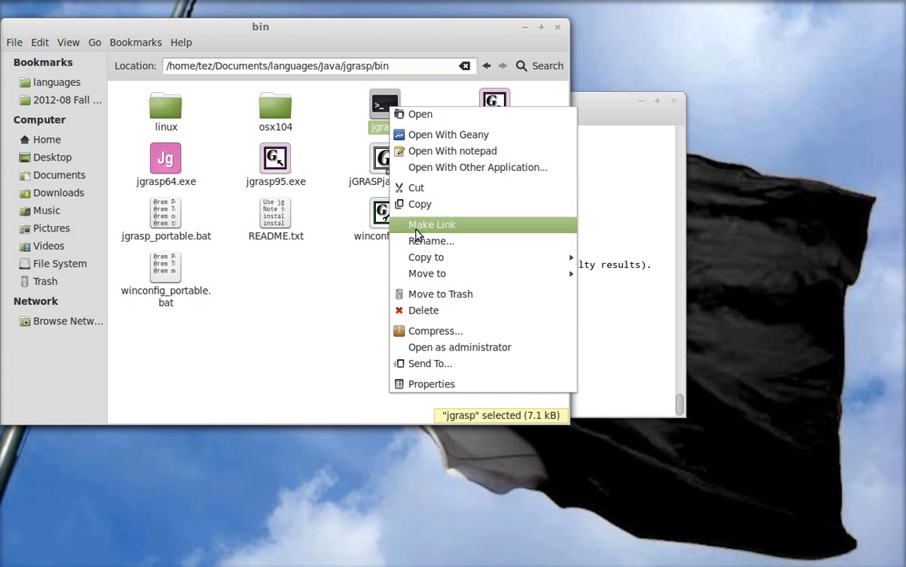
left_click(431, 384)
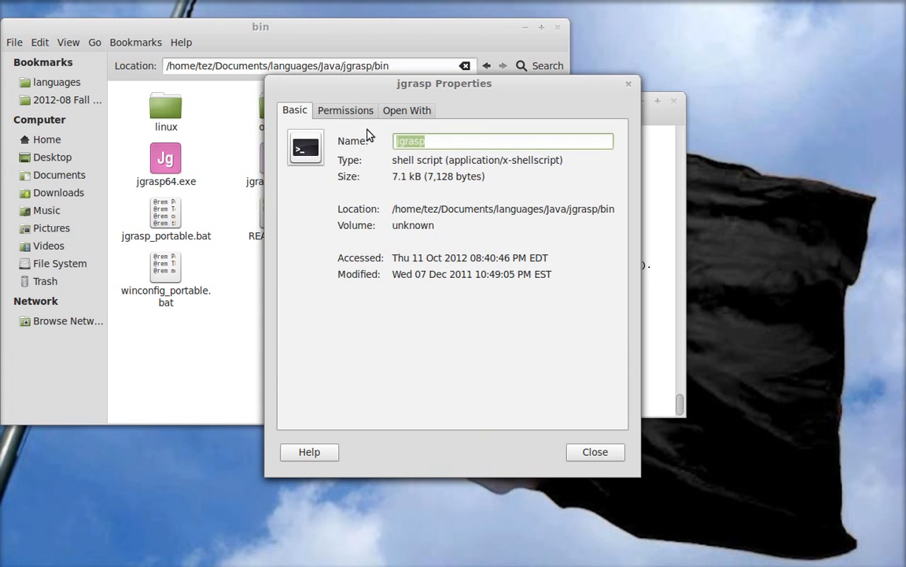
left_click(343, 110)
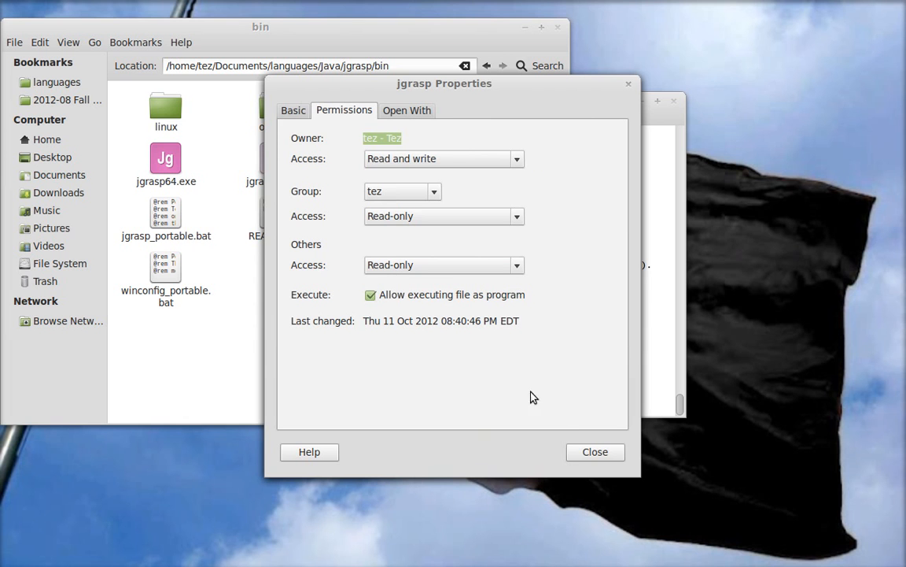
left_click(595, 452)
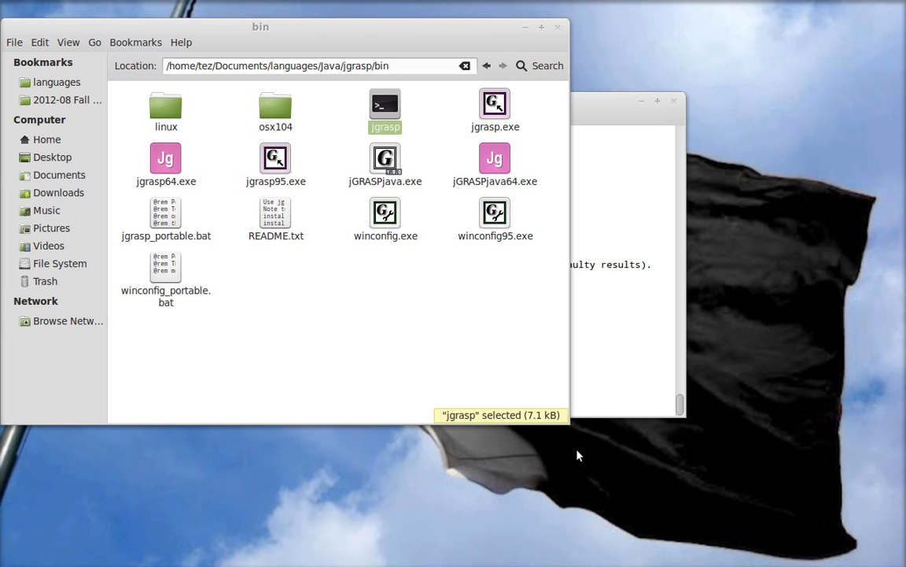
Make a 'Link to jgrasp' shortcut for the launcher script via its context menu.
right_click(384, 107)
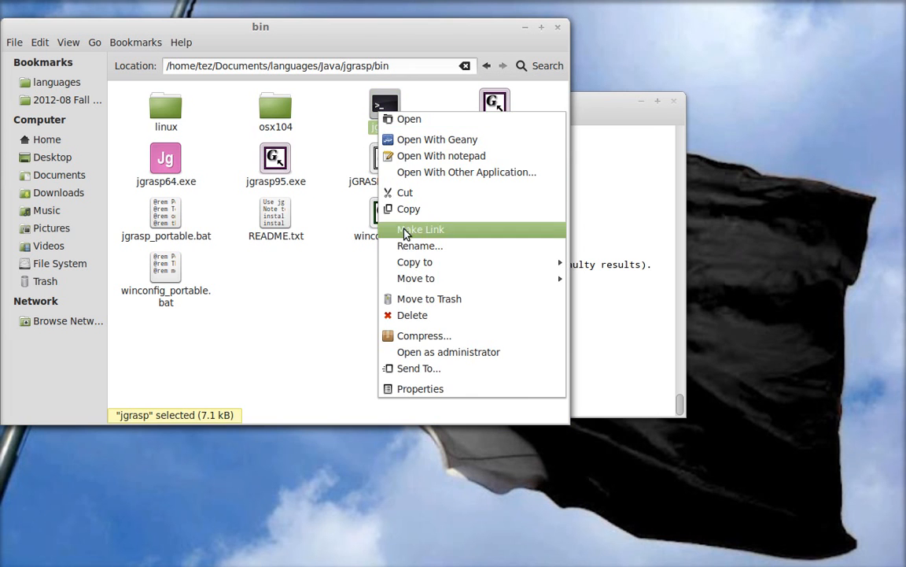
mouse_move(418, 245)
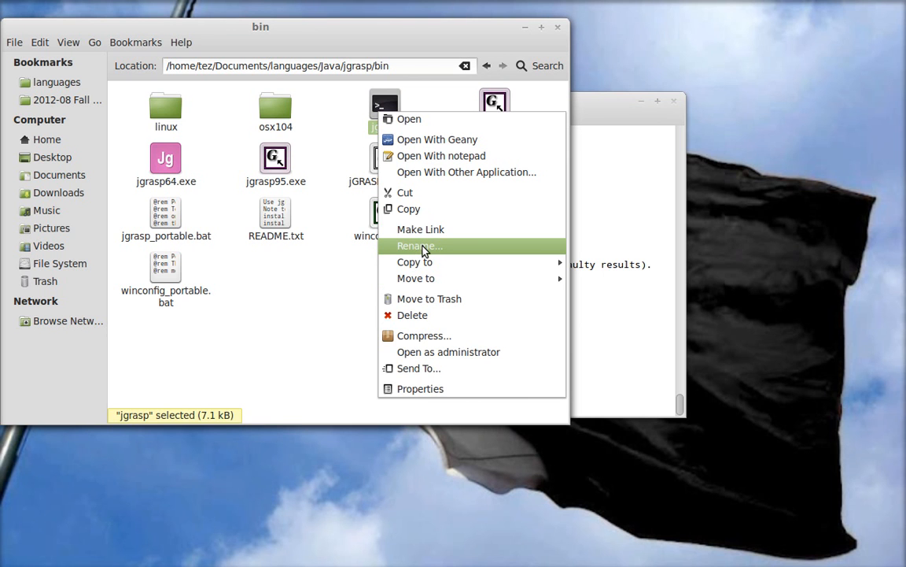
left_click(420, 230)
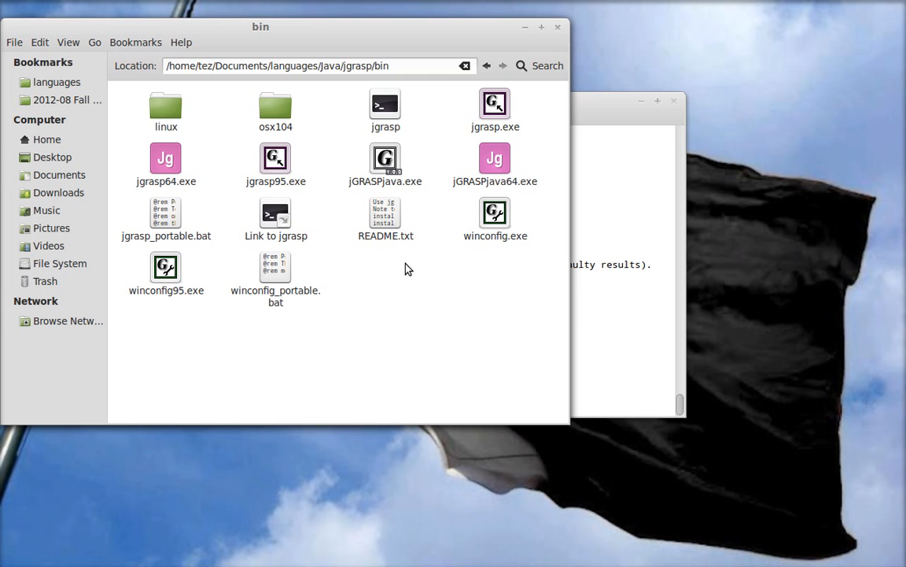
mouse_move(396, 287)
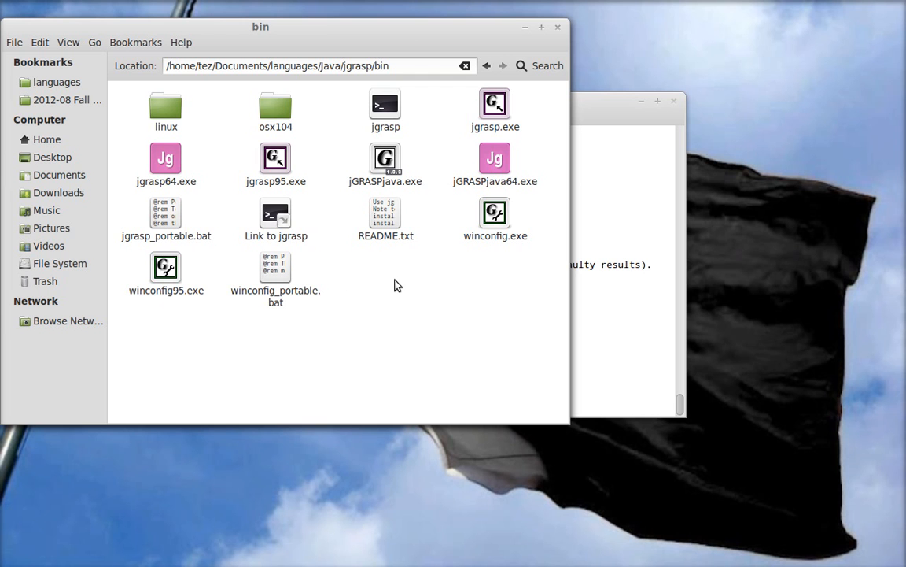
mouse_move(381, 195)
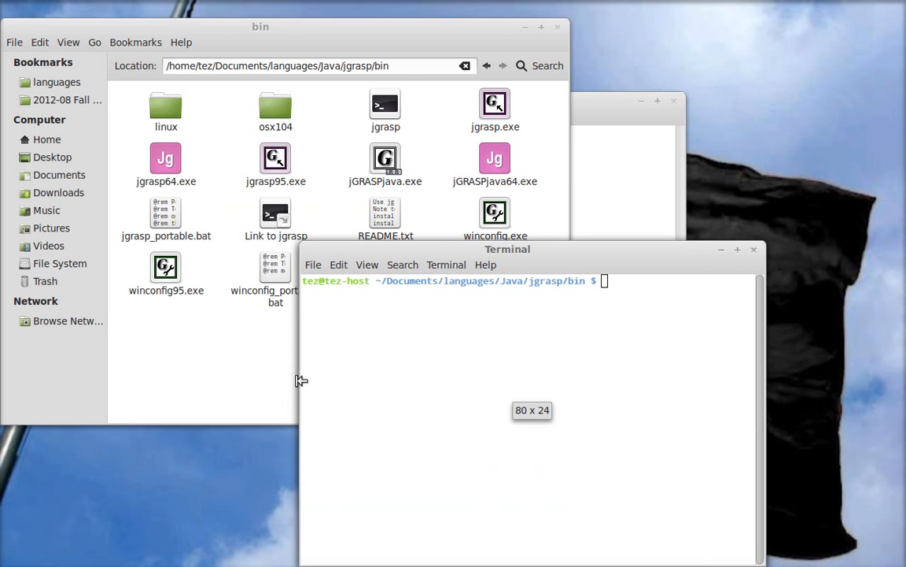
left_click_drag(507, 248, 418, 249)
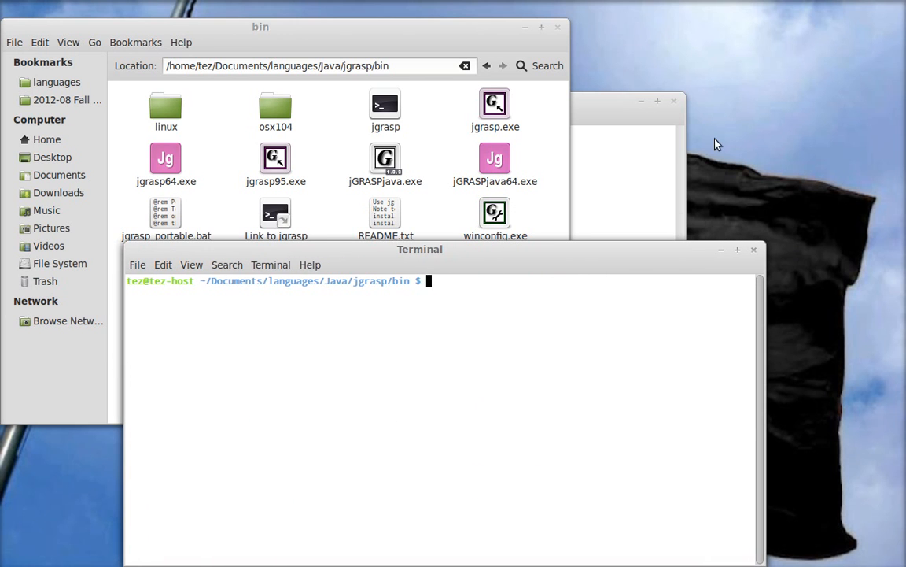
type("sudo")
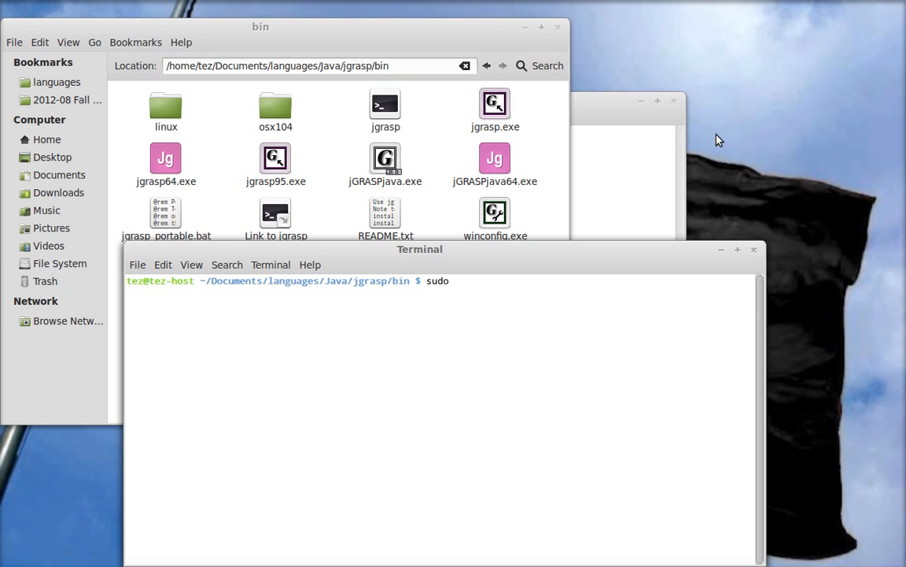
key("space")
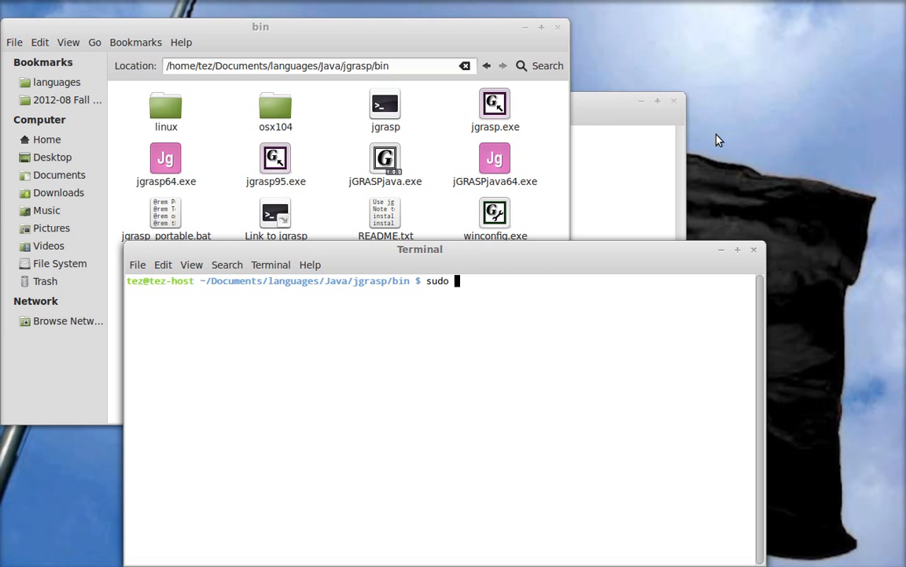
type("apt-get")
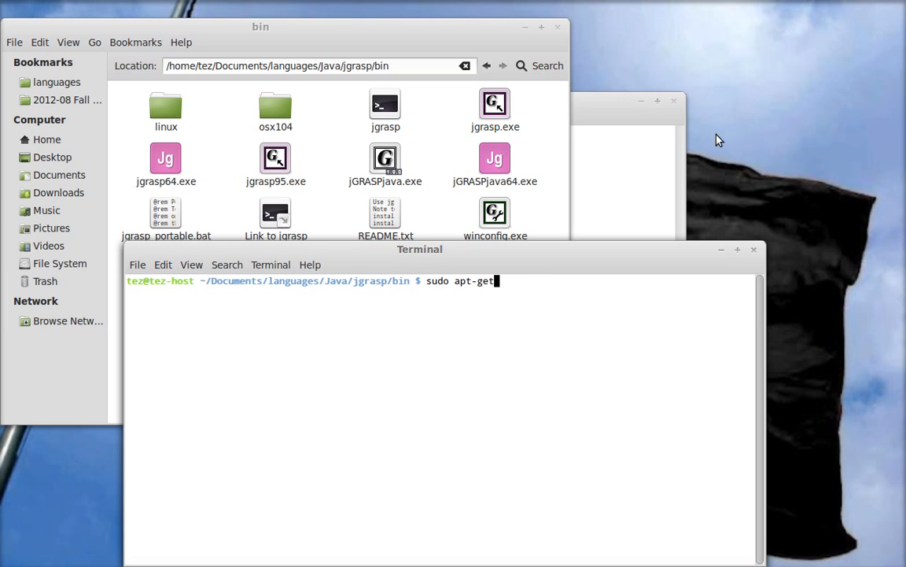
type("install")
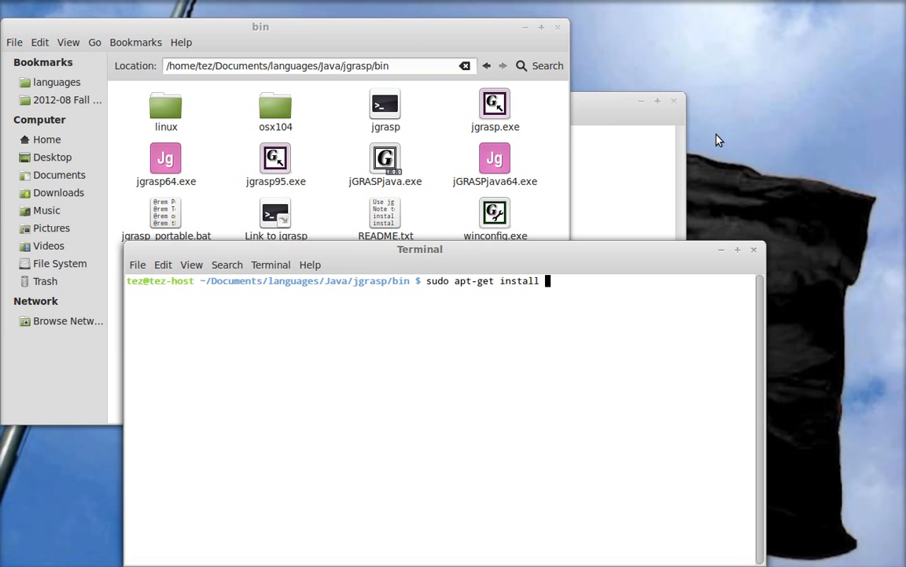
type("lsb-")
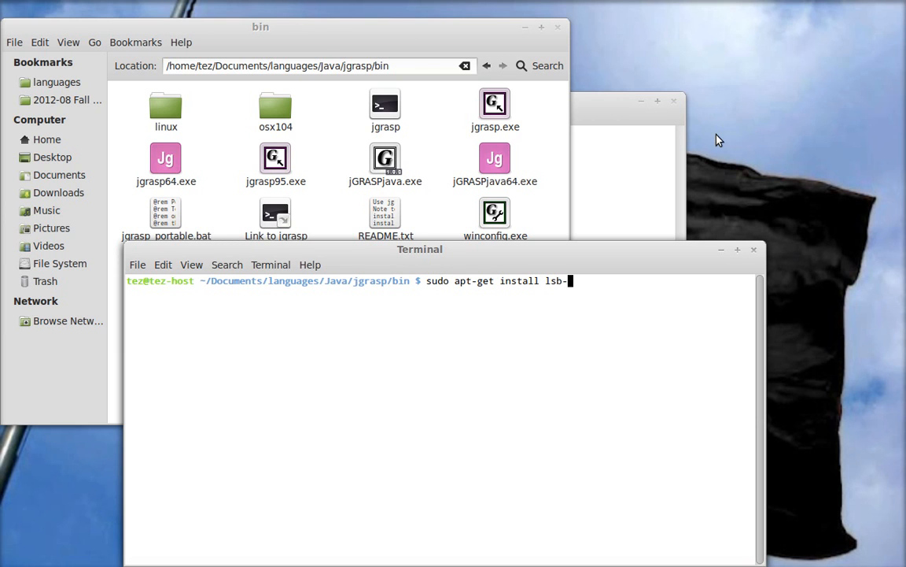
type("core")
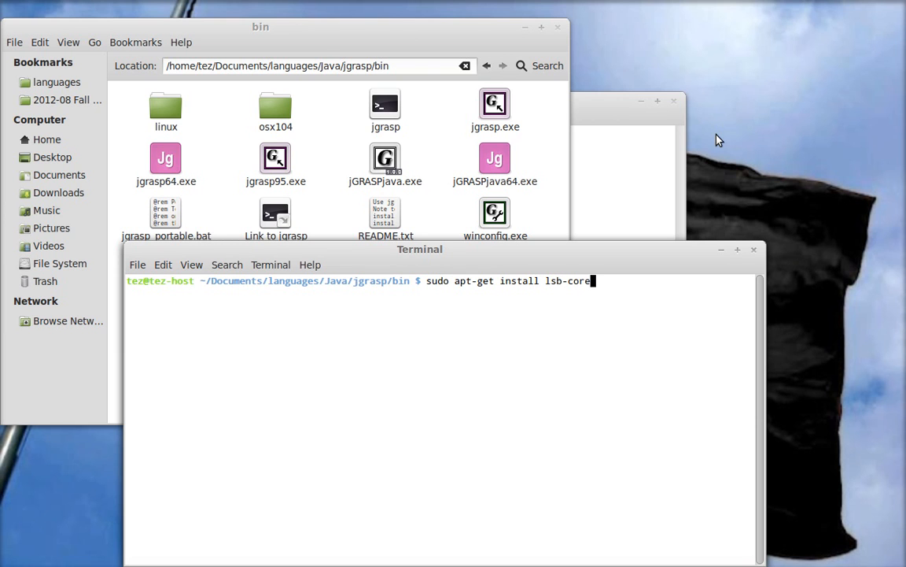
key("BackSpace")
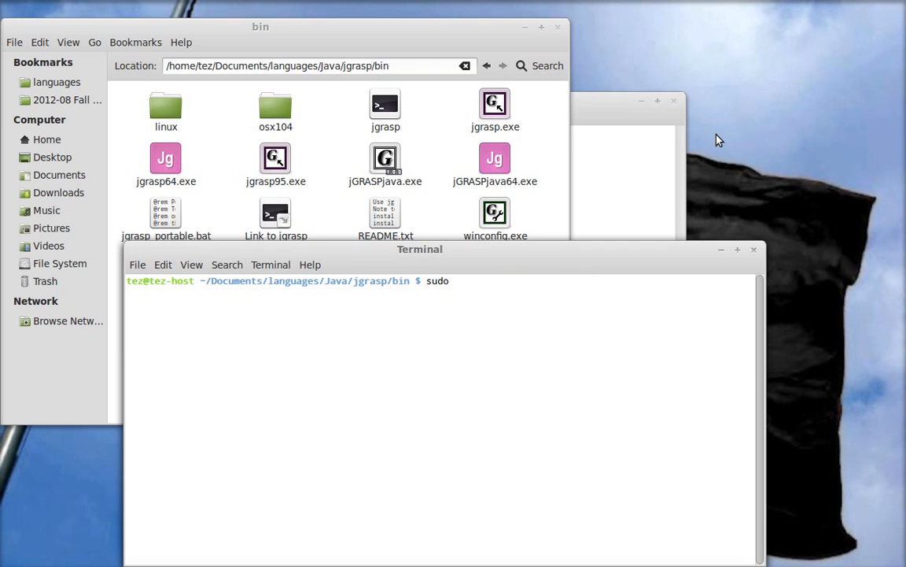
Run 'sudo mv Link\ to\ jgrasp /usr/bin' and supply the sudo password.
type("mv")
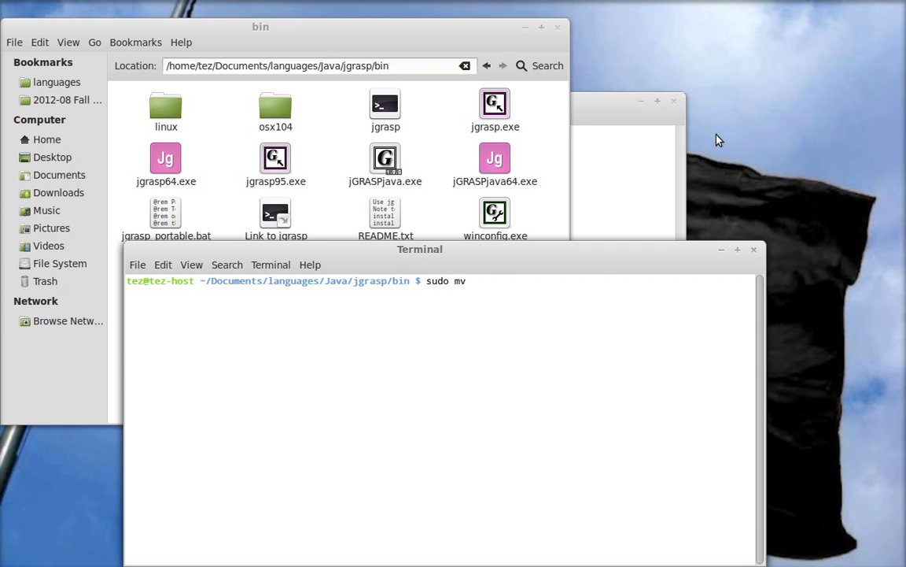
type("Link")
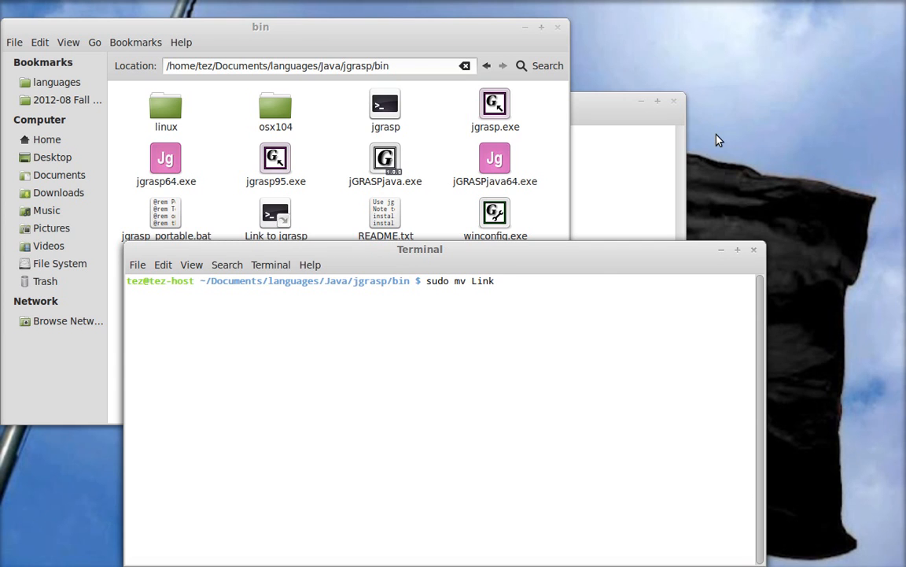
type("\\ to\\ jgrasp /")
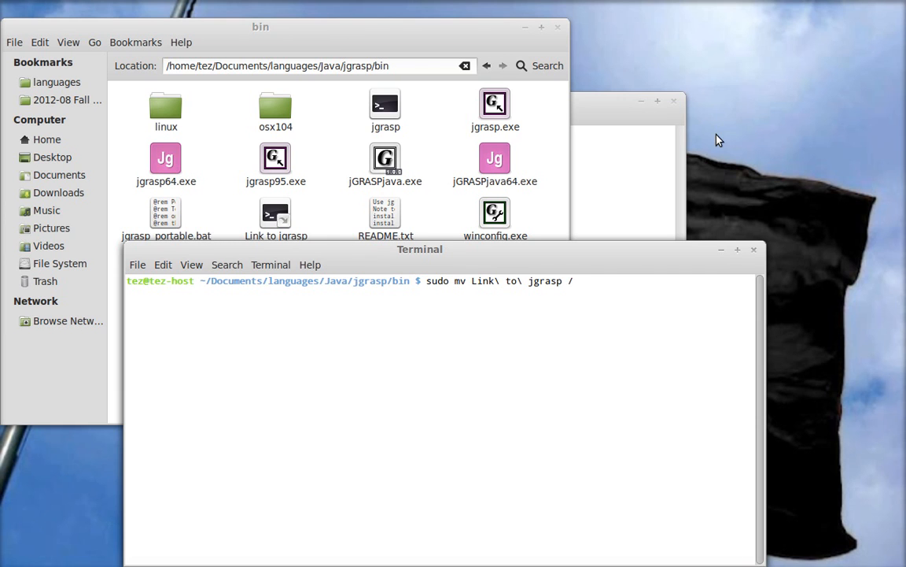
type("usr/bin")
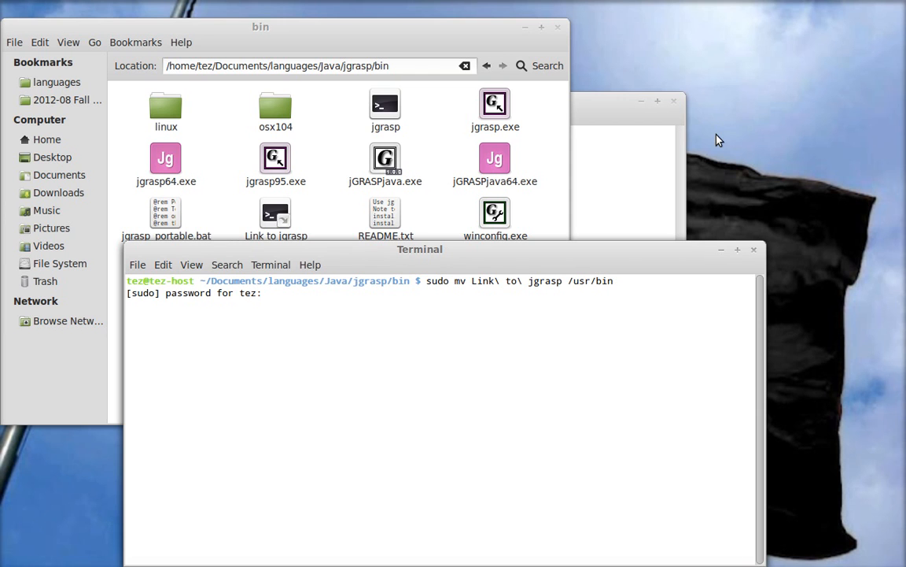
key("Return")
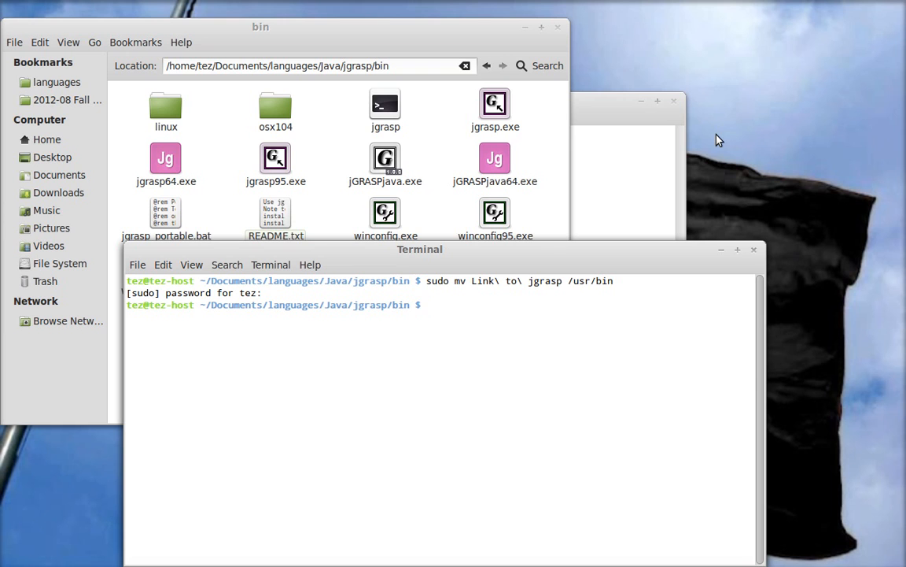
Change to /usr/bin and rename 'Link to jgrasp' to jgrasp with sudo mv.
type("cd")
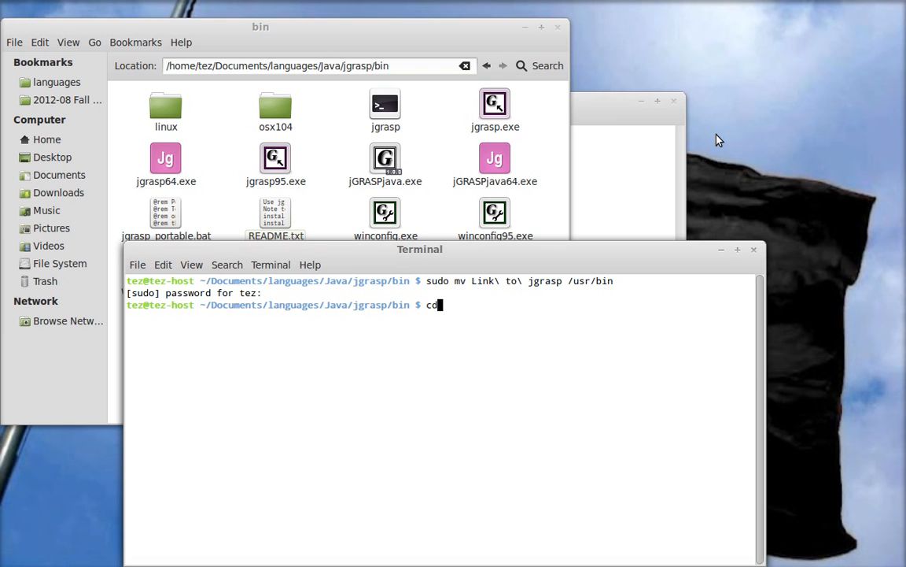
type("/usr/bin")
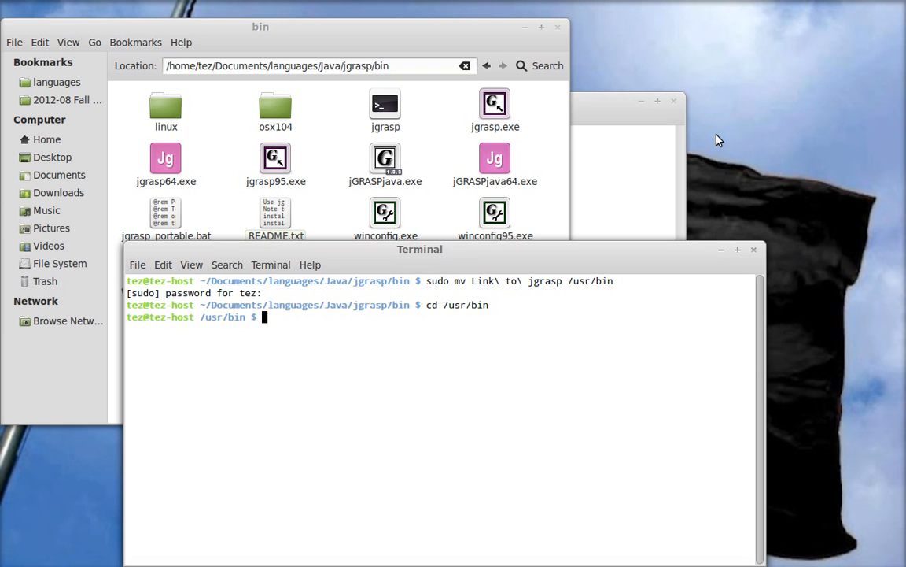
type("sudo")
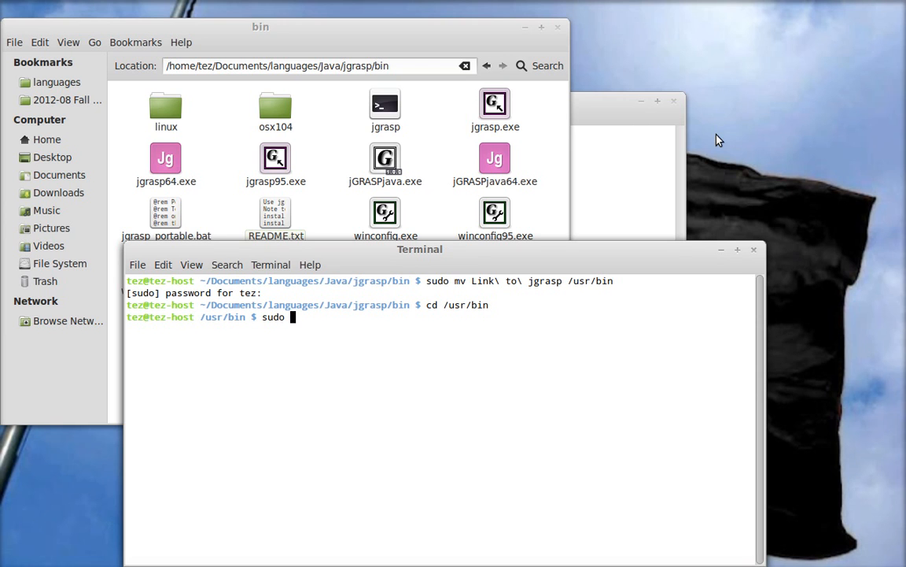
type("mv")
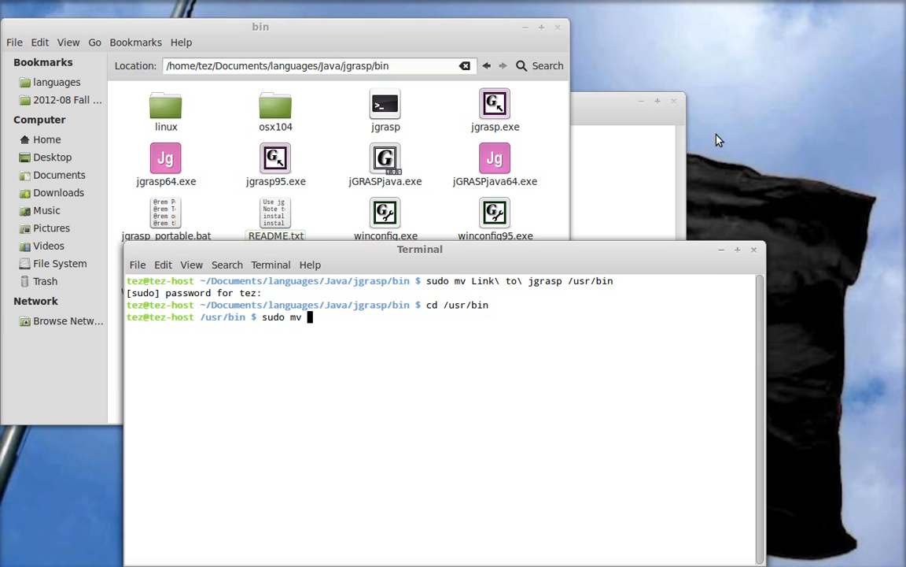
type("Link\\ to\\ jgrasp jgr")
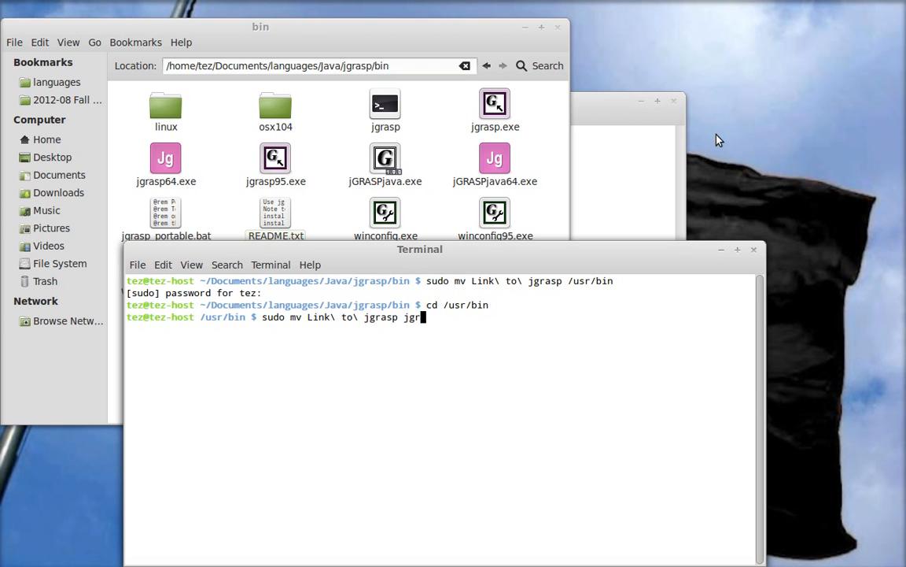
type("sp")
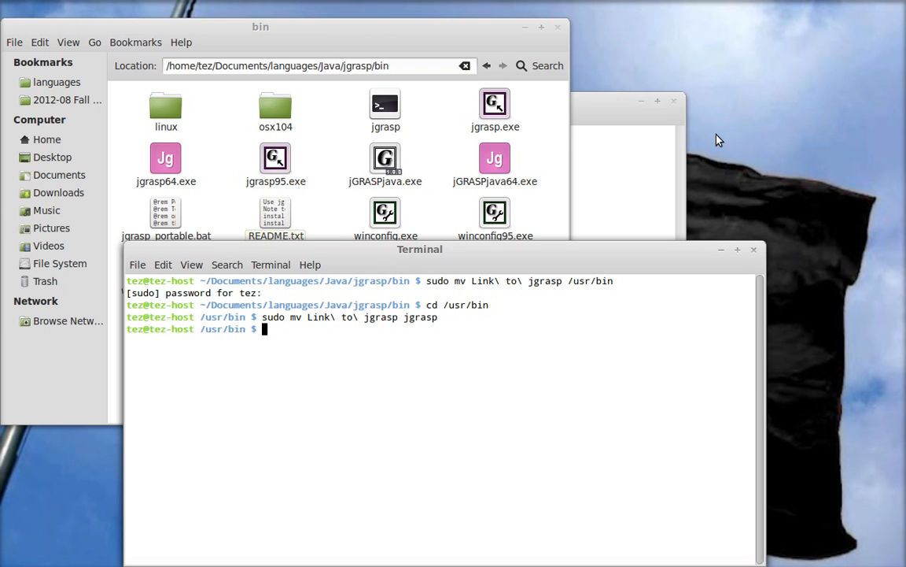
Clear the terminal screen with 'clear'.
type("cl")
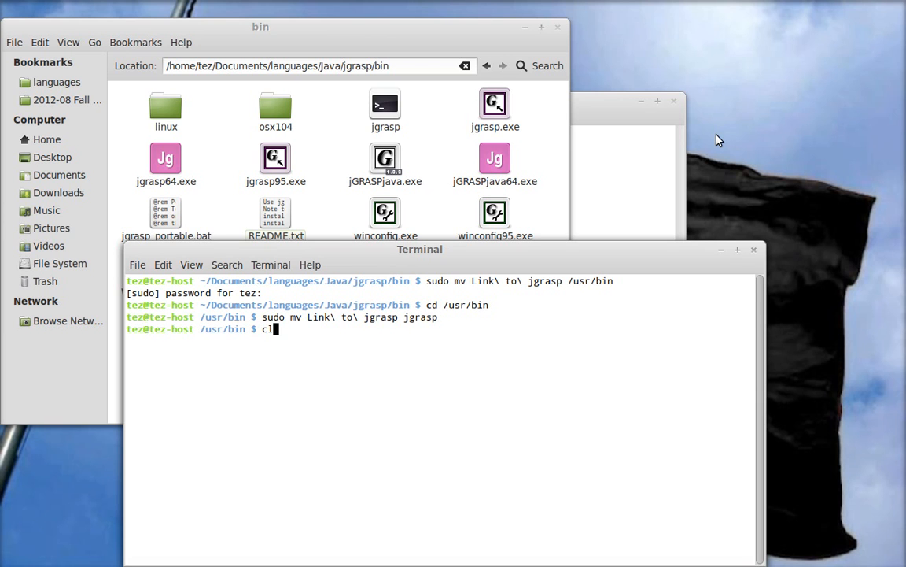
key("Return")
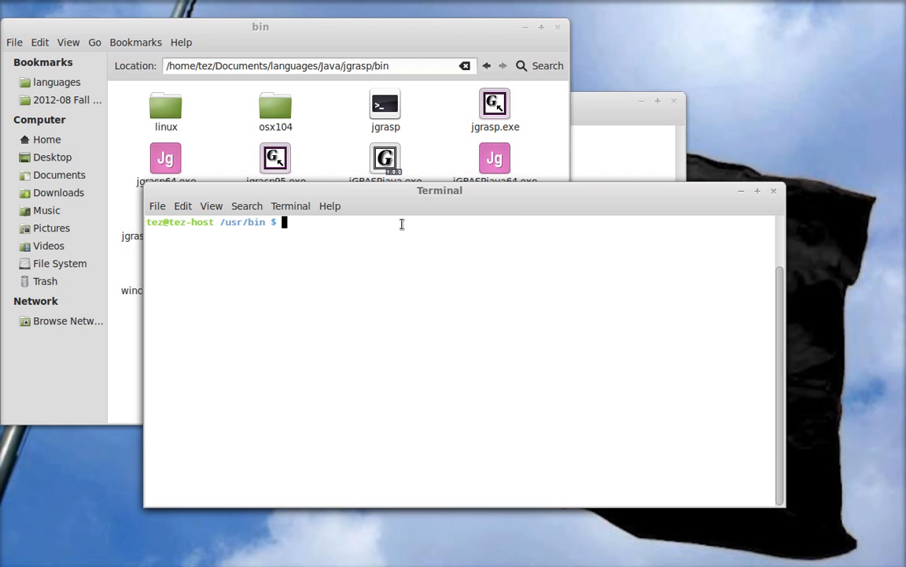
Run 'jgrasp' from the terminal and dismiss the character-encoding warning so AddVar.java shows.
type("jg")
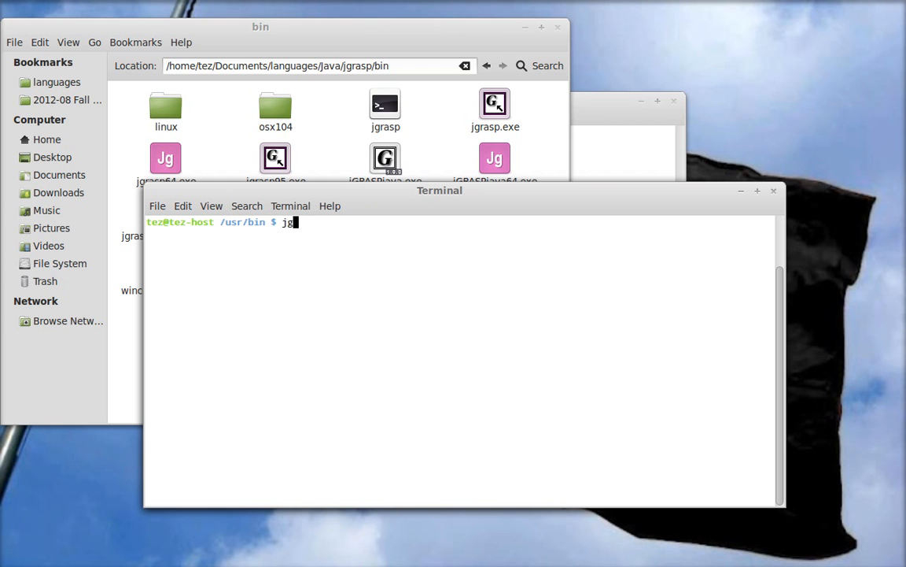
type("rasp")
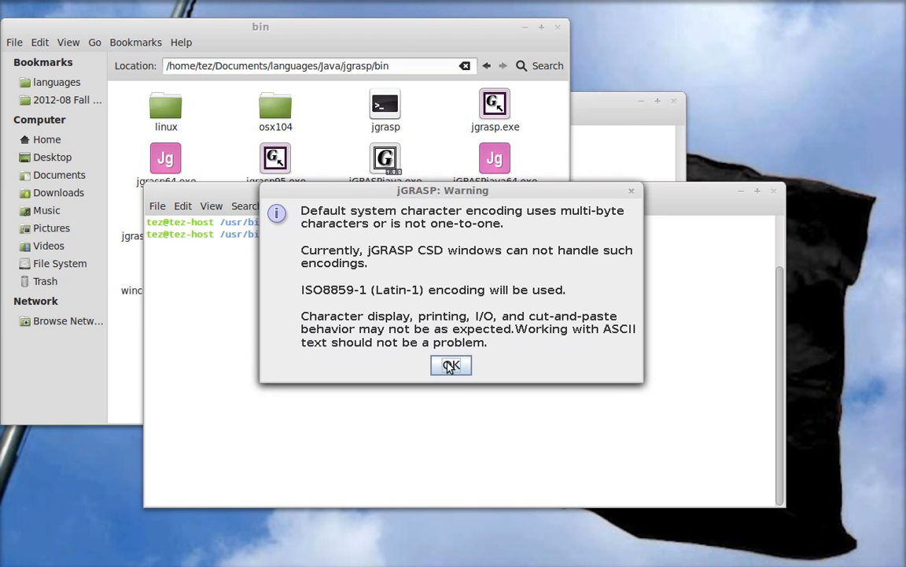
left_click(450, 365)
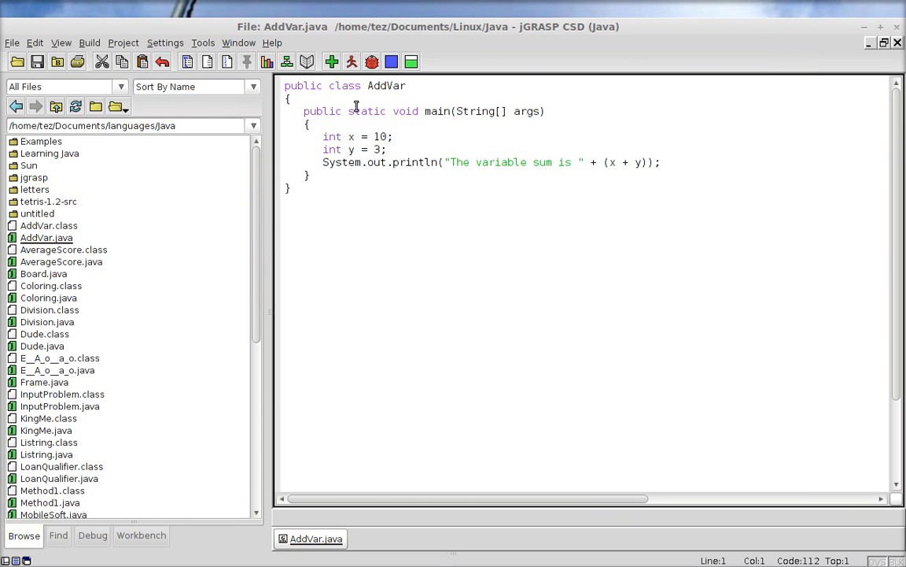
Compile and run AddVar.java, printing 'The variable sum is 13' in Run I/O.
left_click(326, 61)
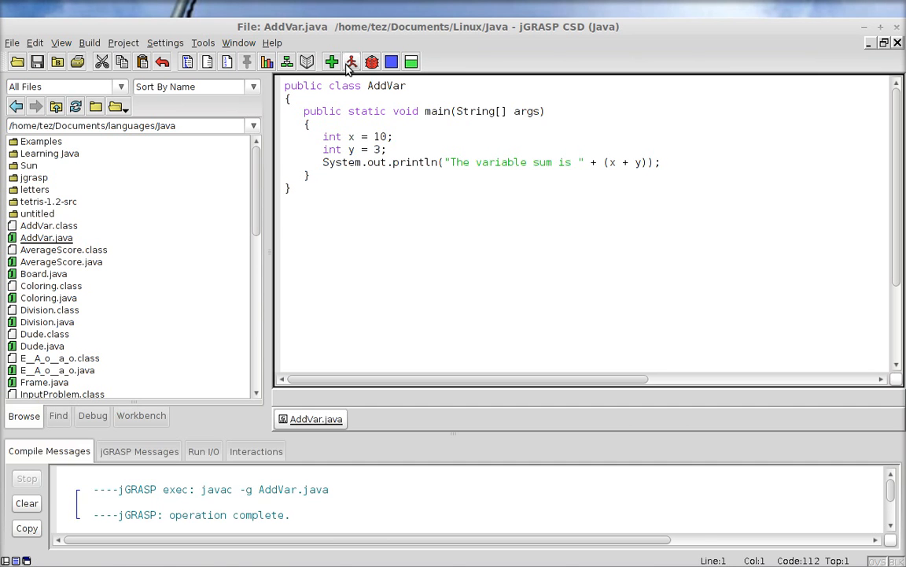
left_click(356, 60)
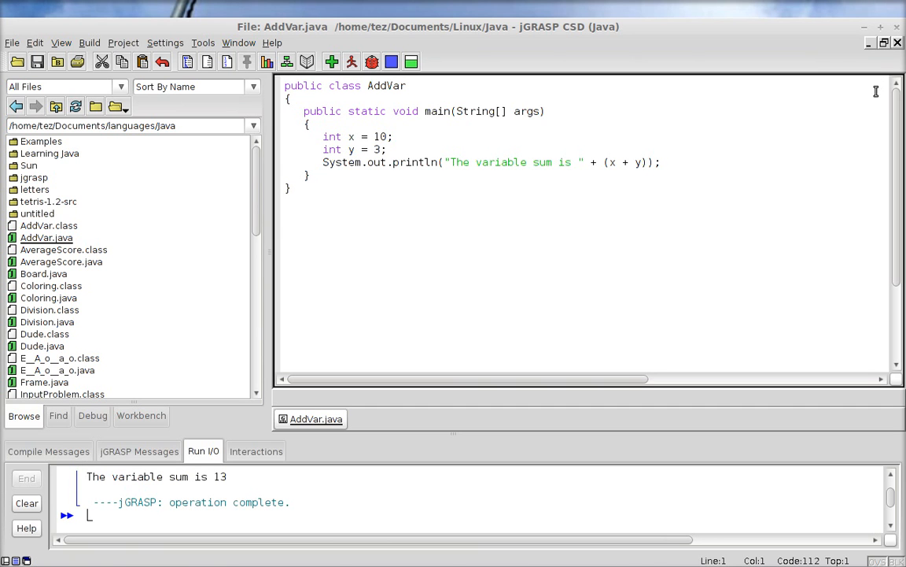